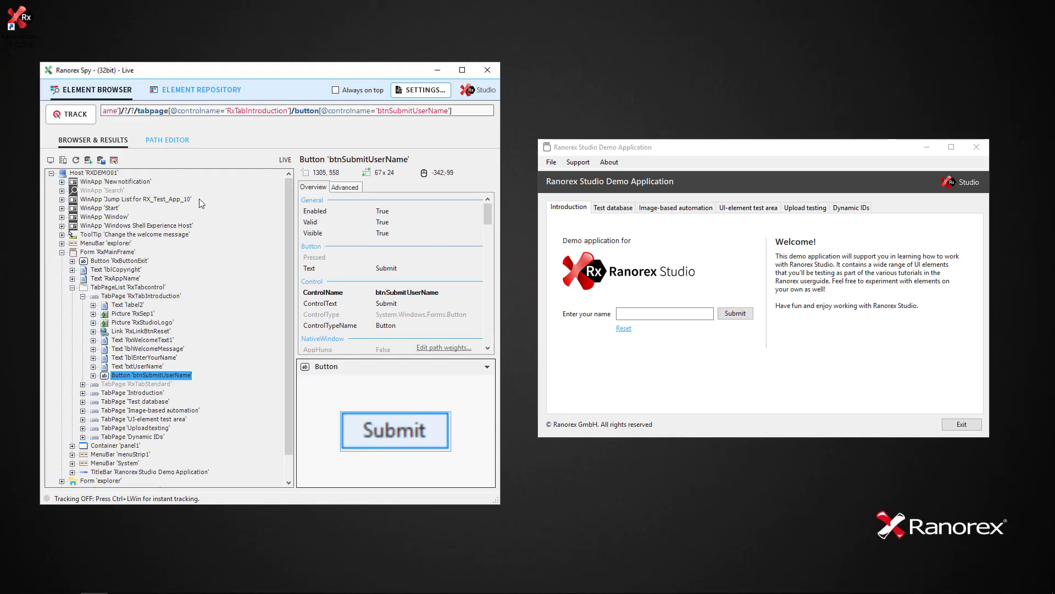
{"action": "mouse_move", "coordinate": [101, 160]}
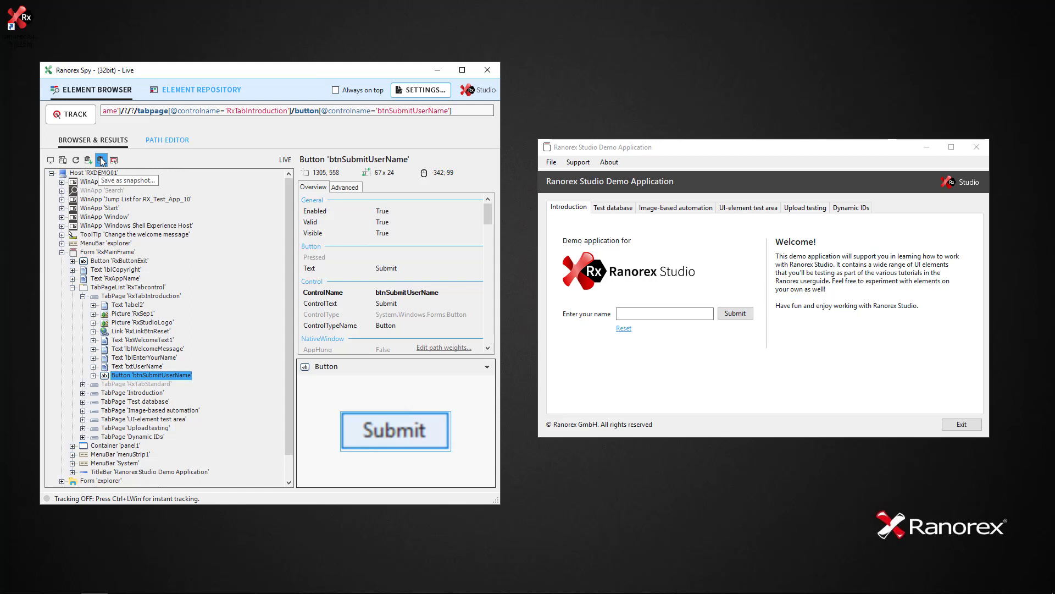
Save the selected Submit button as a snapshot named 'RanorexSpySnapshot' (89 items packed).
{"action": "left_click", "coordinate": [101, 159]}
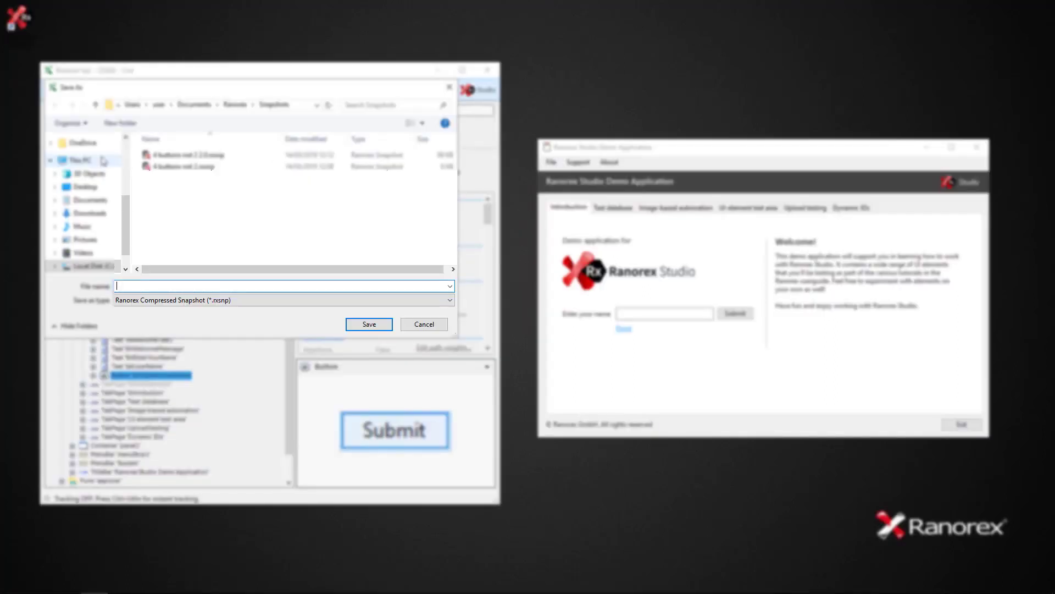
{"action": "type", "text": "RanorexSpyS"}
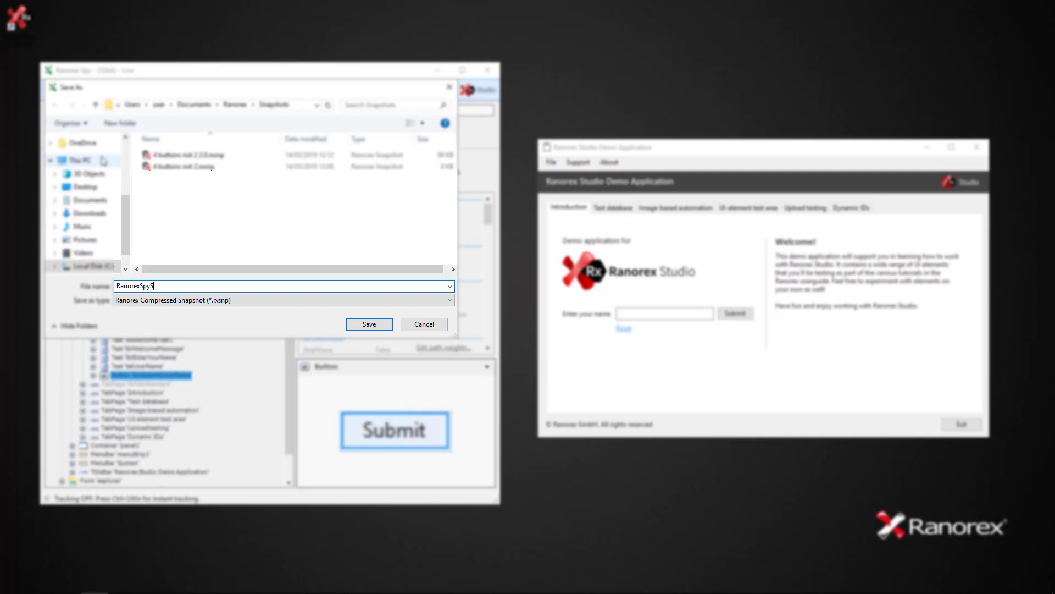
{"action": "type", "text": "napshot"}
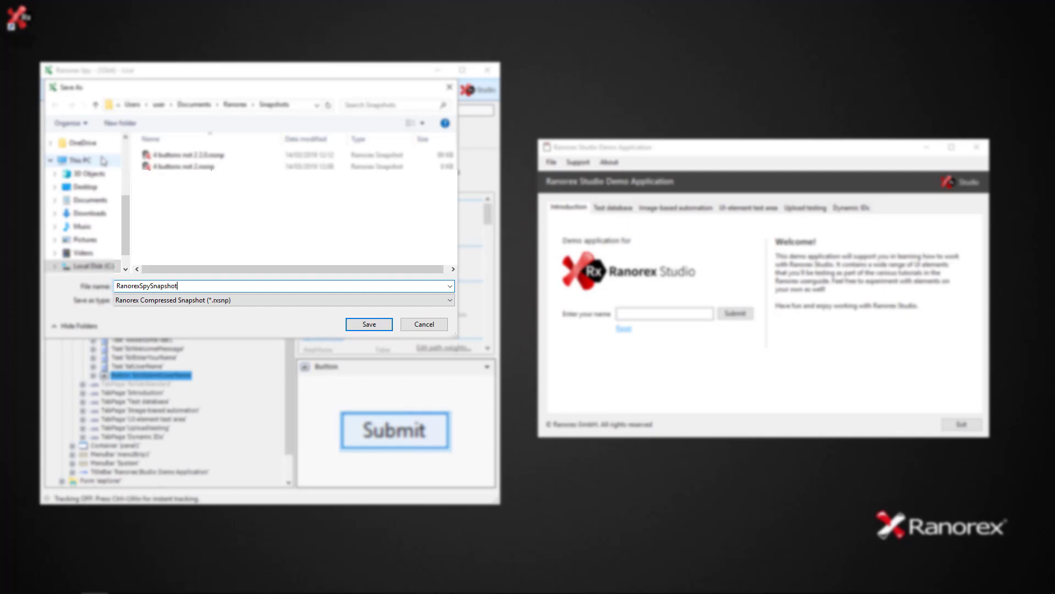
{"action": "left_click", "coordinate": [368, 324]}
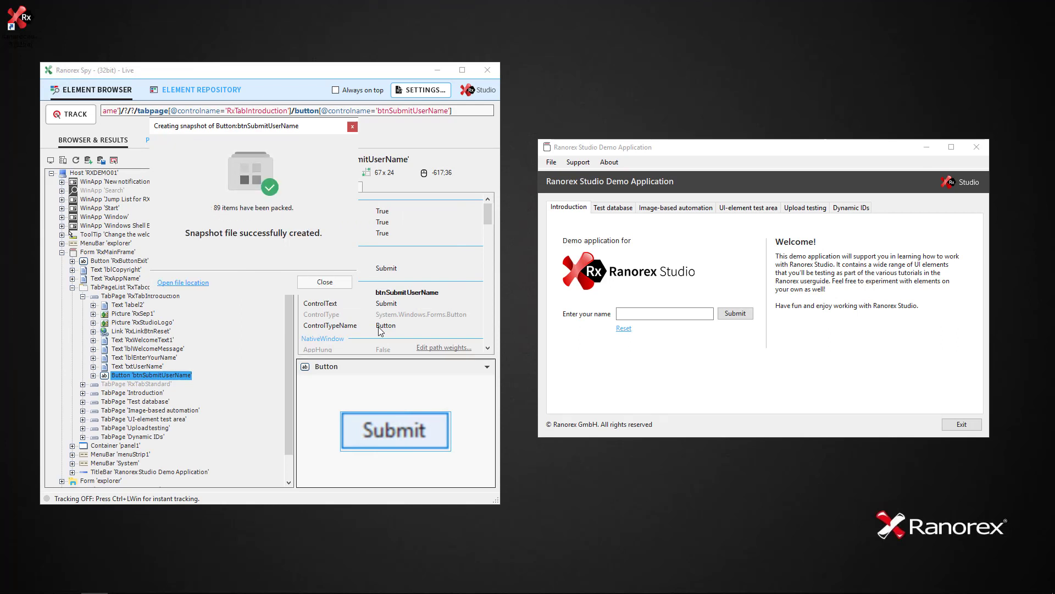
View RanorexSpySnapshot.rxsnp in the Snapshots folder, then close File Explorer.
{"action": "left_click", "coordinate": [183, 282]}
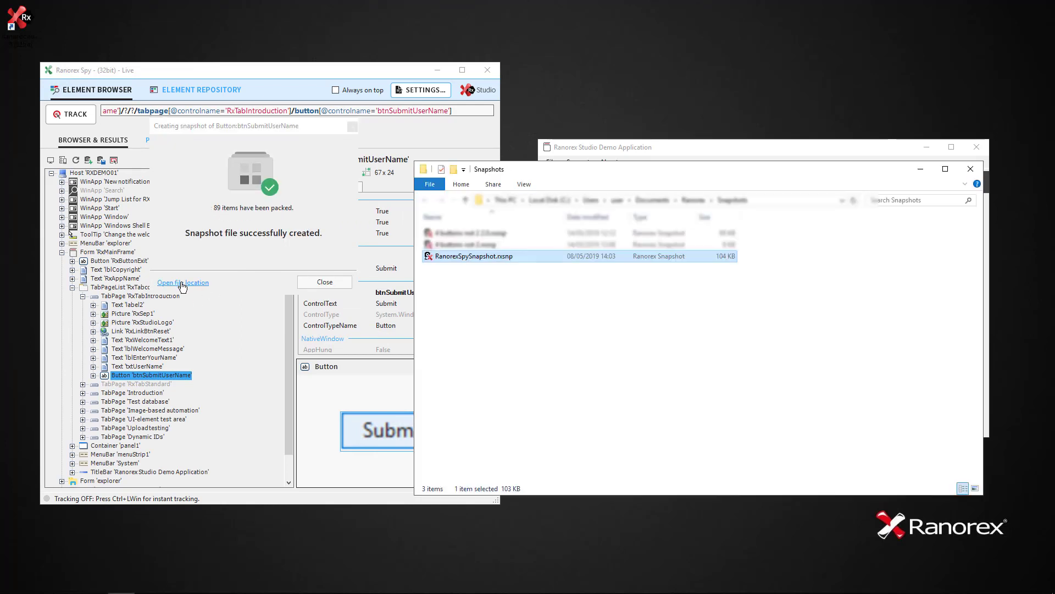
{"action": "mouse_move", "coordinate": [456, 261]}
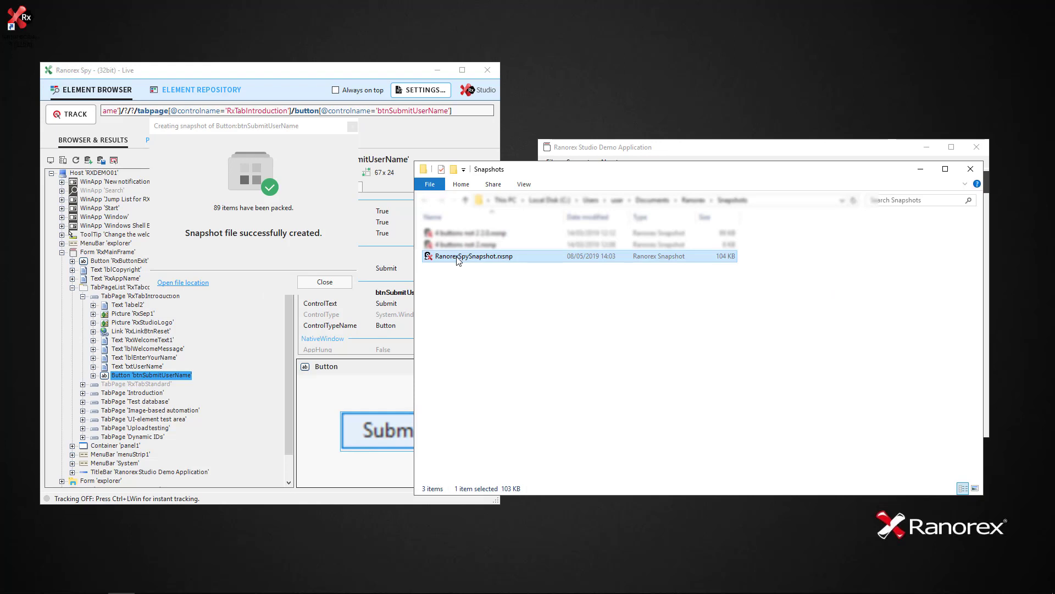
{"action": "double_click", "coordinate": [474, 256]}
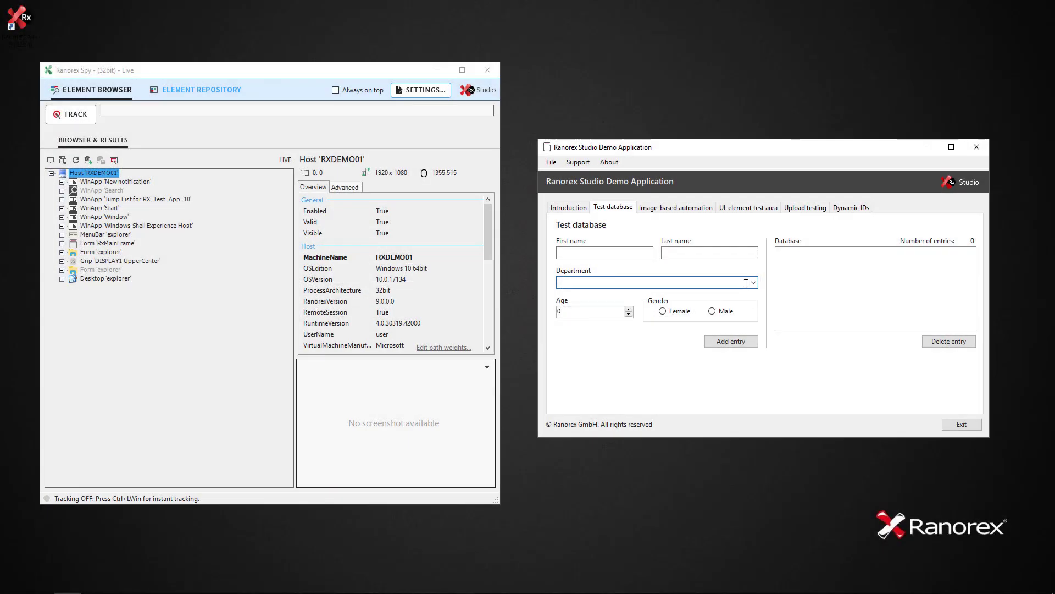
Track the Marketing item in the Department dropdown and create a 10-item snapshot of it.
{"action": "left_click", "coordinate": [751, 282]}
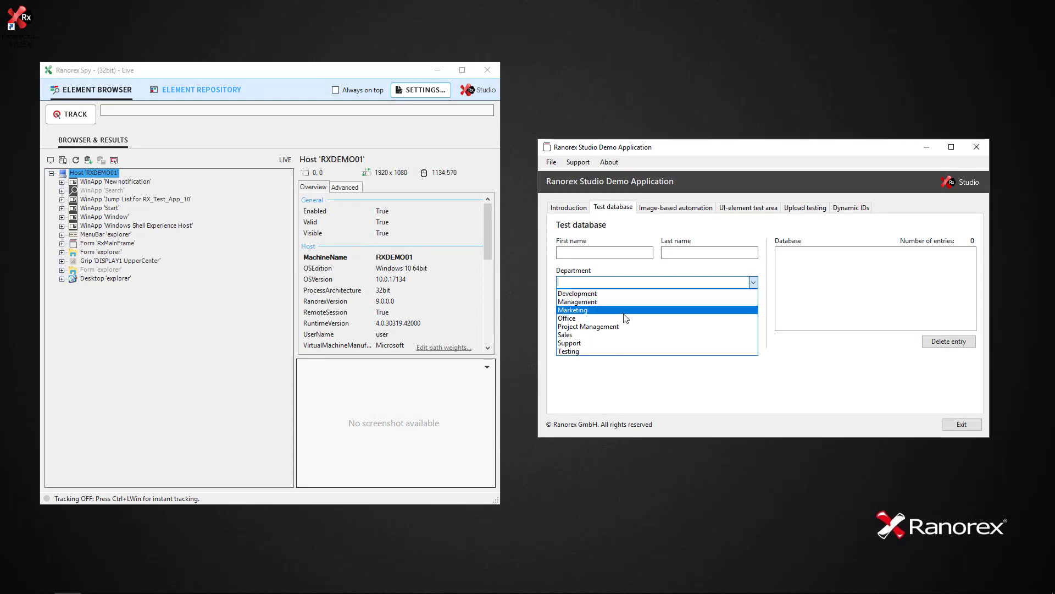
{"action": "key", "text": "ctrl+win"}
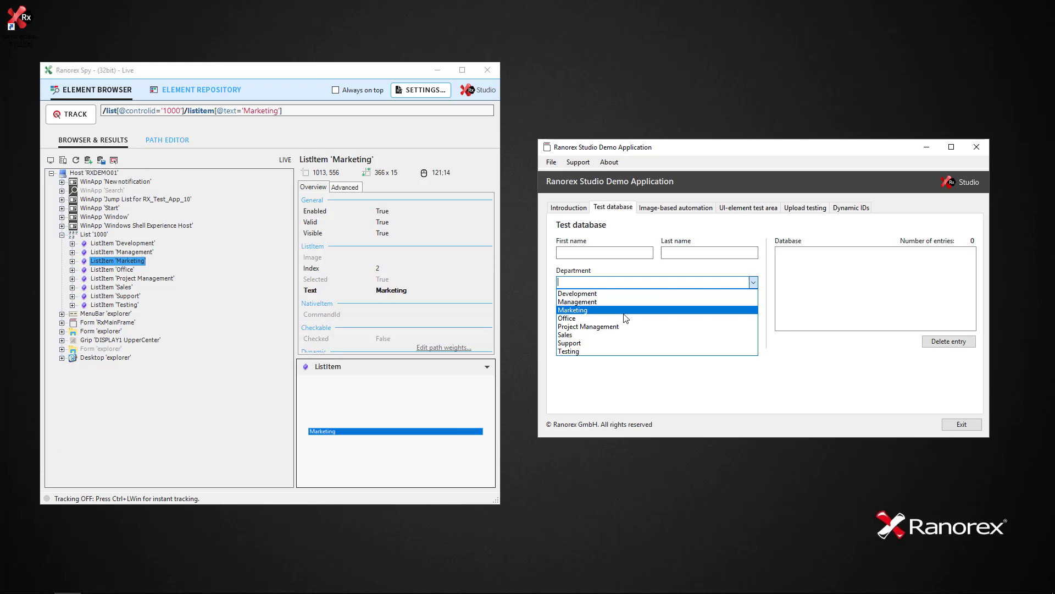
{"action": "scroll", "scroll_direction": "down", "scroll_amount": 3}
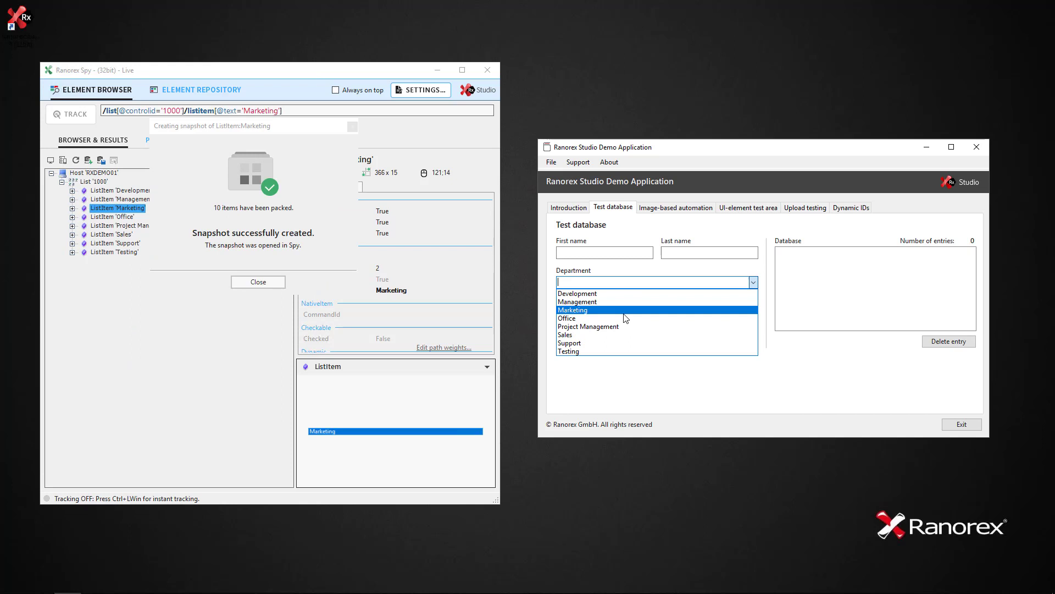
{"action": "mouse_move", "coordinate": [257, 281]}
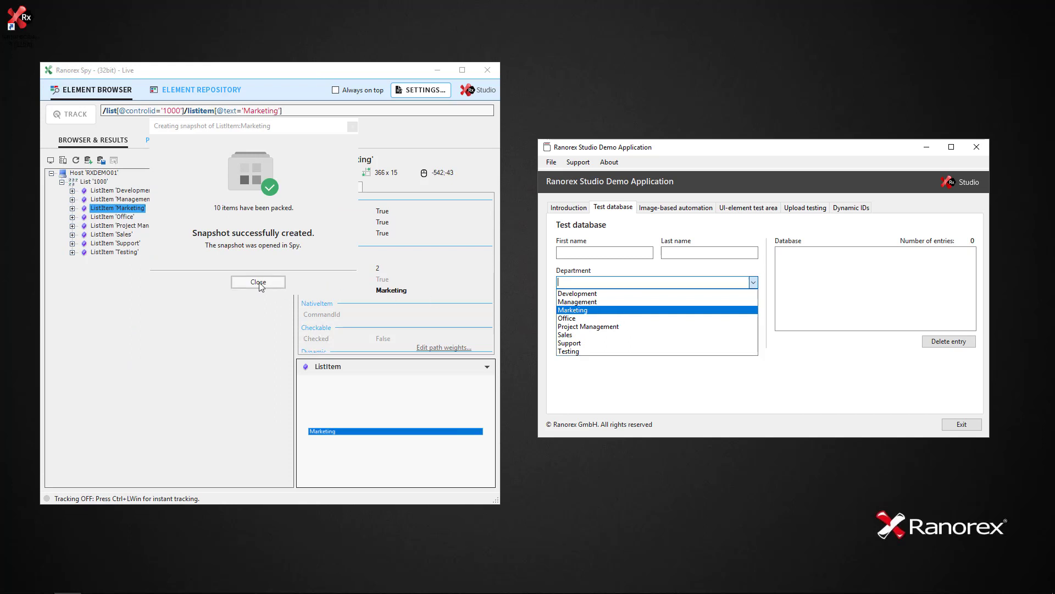
Save the Marketing snapshot to file as RanorexSpySnapshot2.rxsnp and dismiss the confirmations.
{"action": "left_click", "coordinate": [257, 281]}
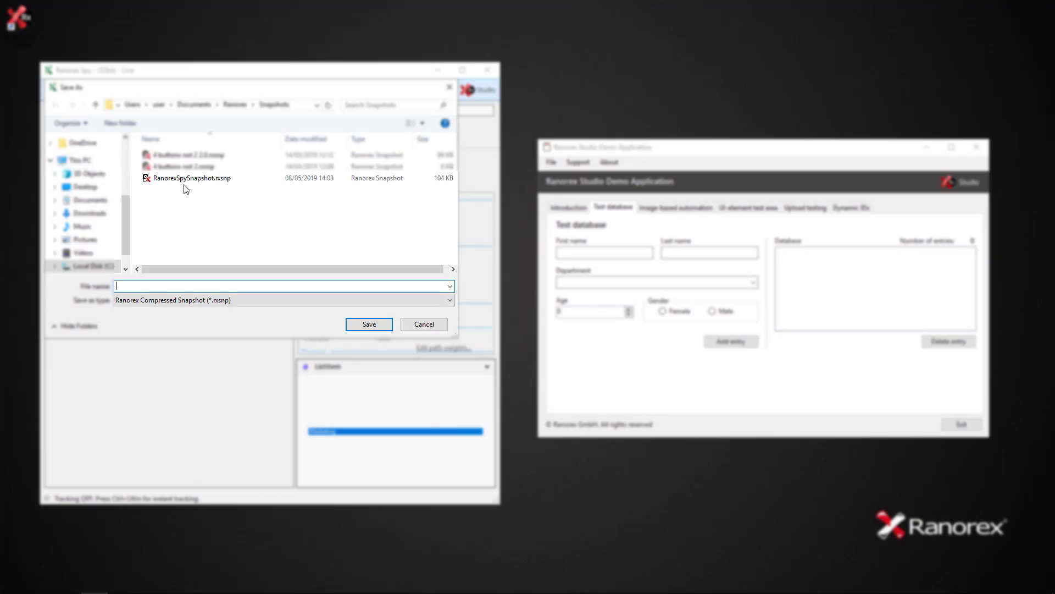
{"action": "type", "text": "RanorexSpySnapshot"}
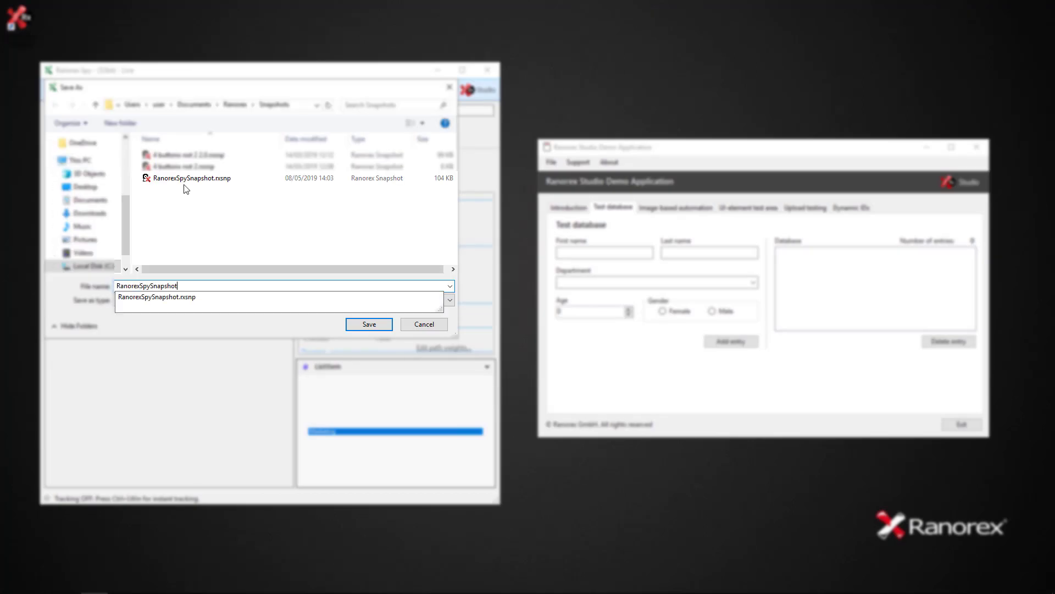
{"action": "left_click", "coordinate": [369, 324]}
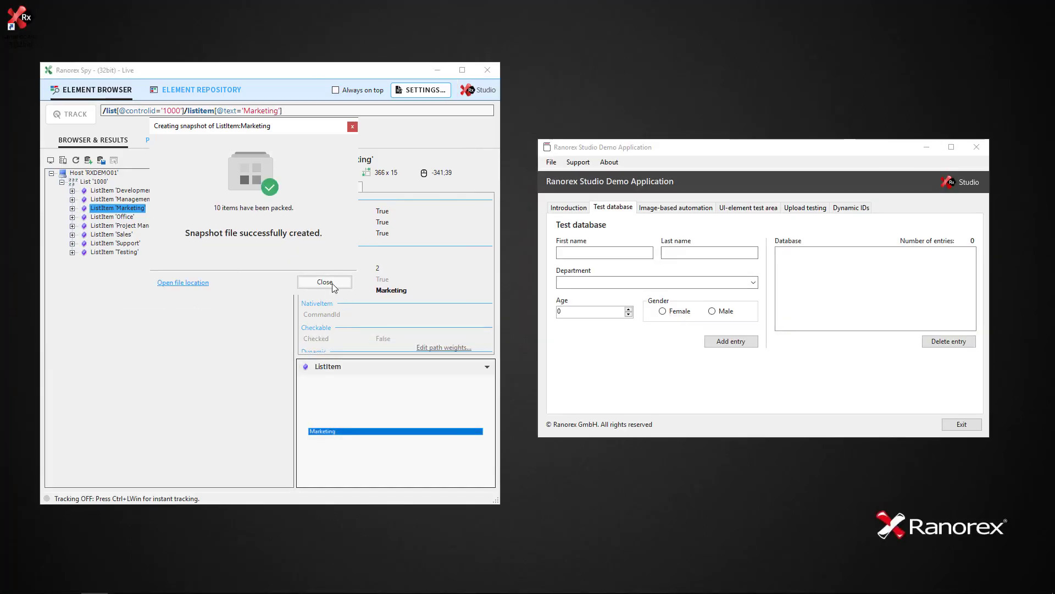
{"action": "left_click", "coordinate": [324, 281]}
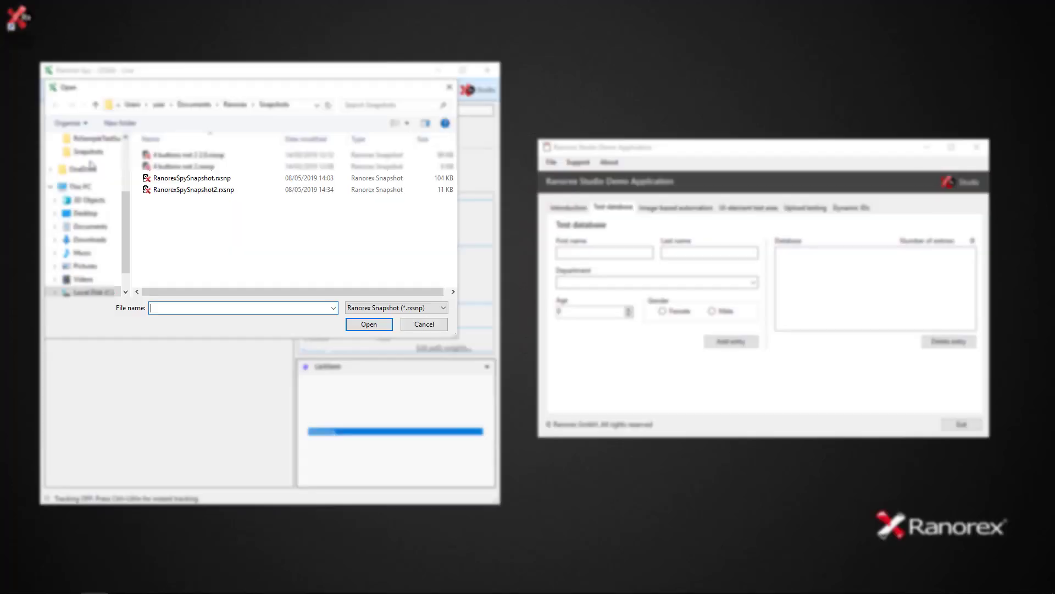
Load RanorexSpySnapshot.rxsnp to view the Submit button's saved element tree.
{"action": "left_click", "coordinate": [191, 178]}
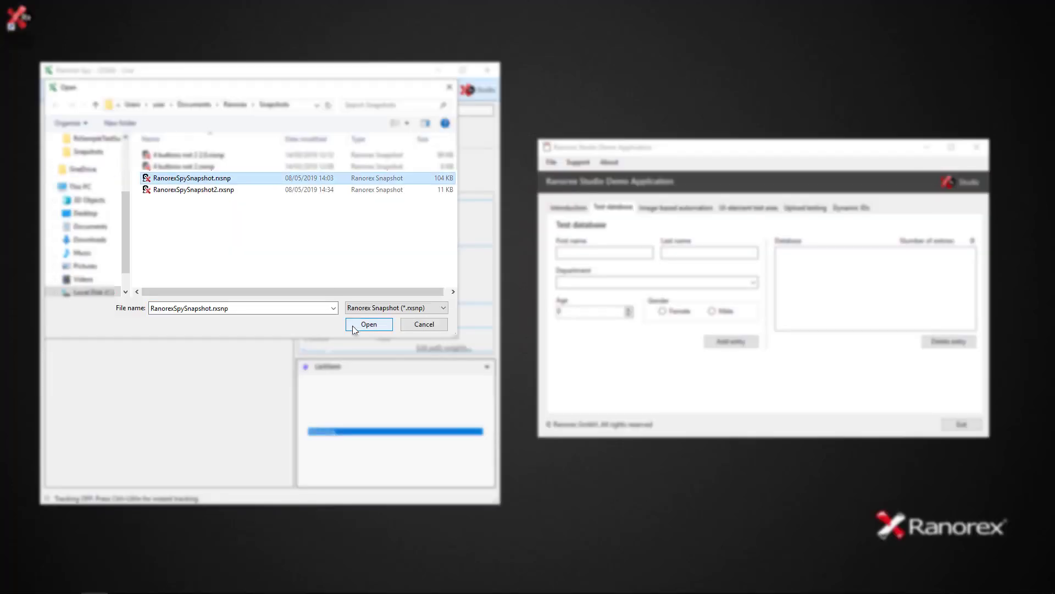
{"action": "left_click", "coordinate": [369, 323]}
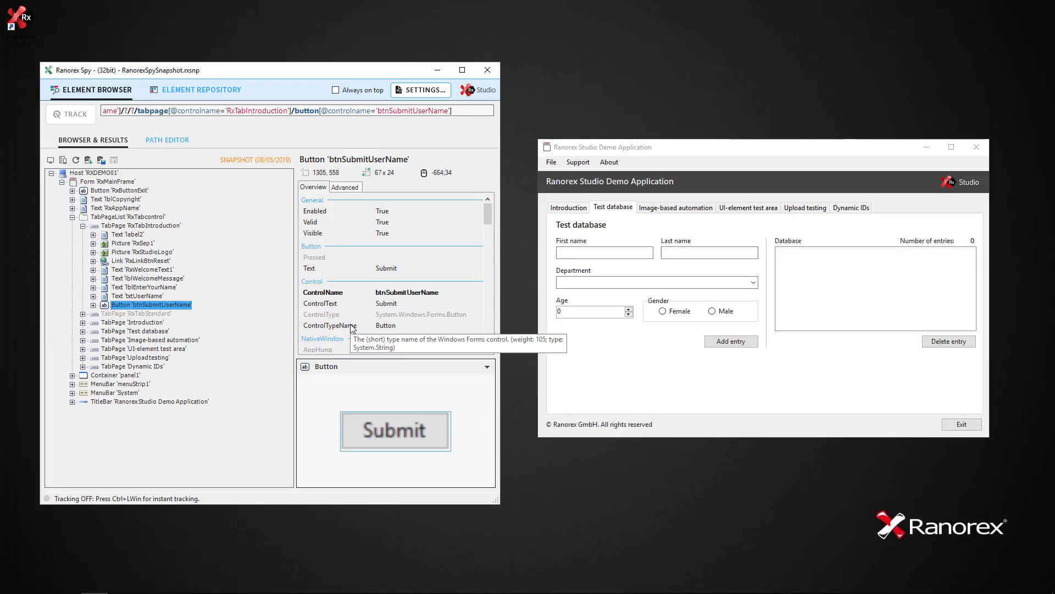